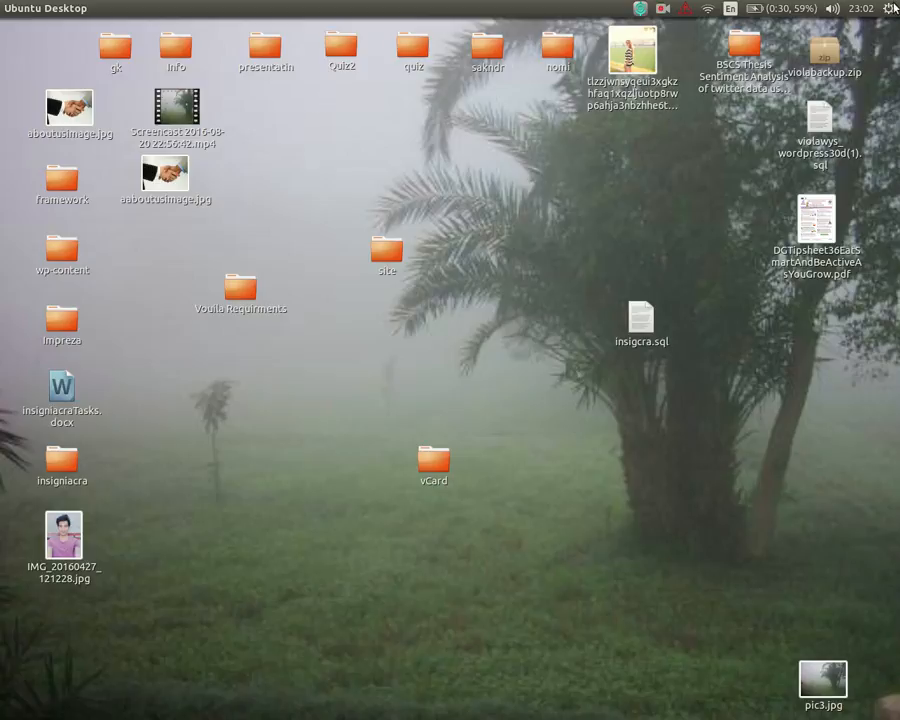
# Run gsettings to set com.canonical.indicator.session show-real-name-on-panel to true.
pyautogui.click(890, 8)
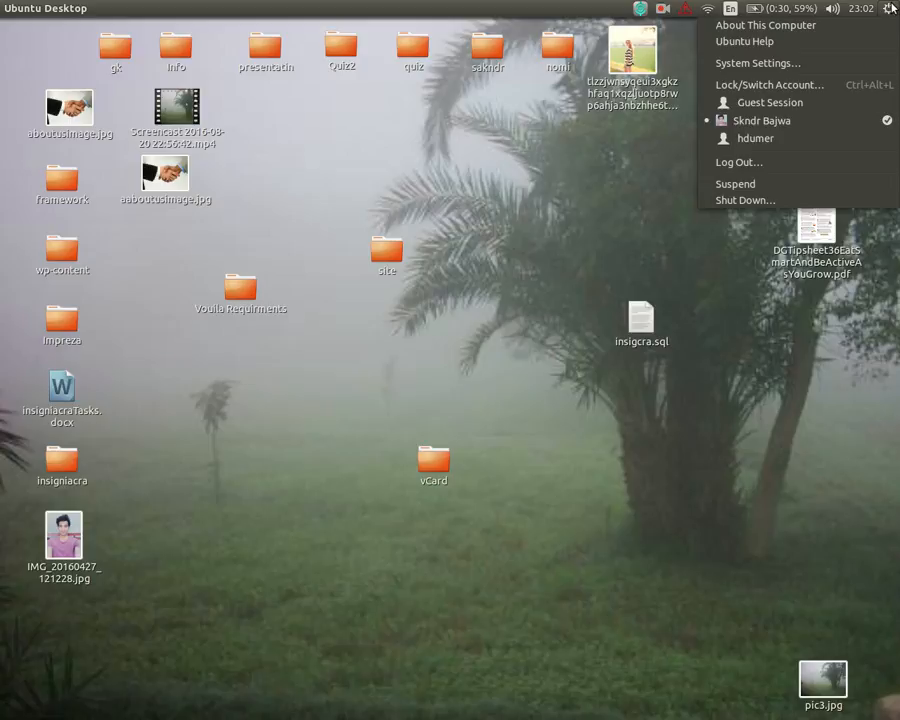
pyautogui.click(860, 8)
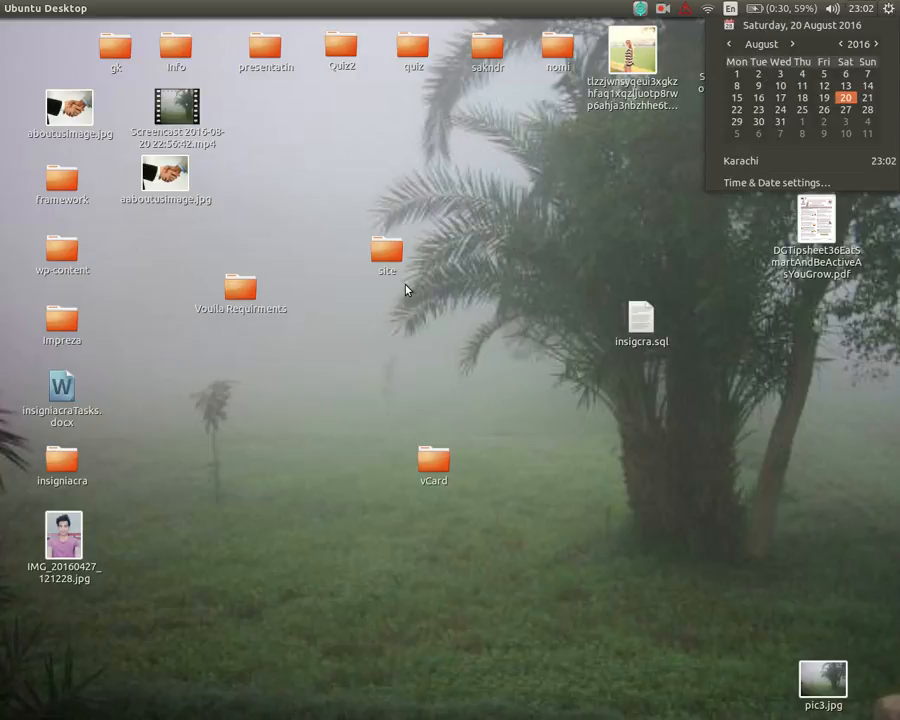
pyautogui.moveTo(347, 307)
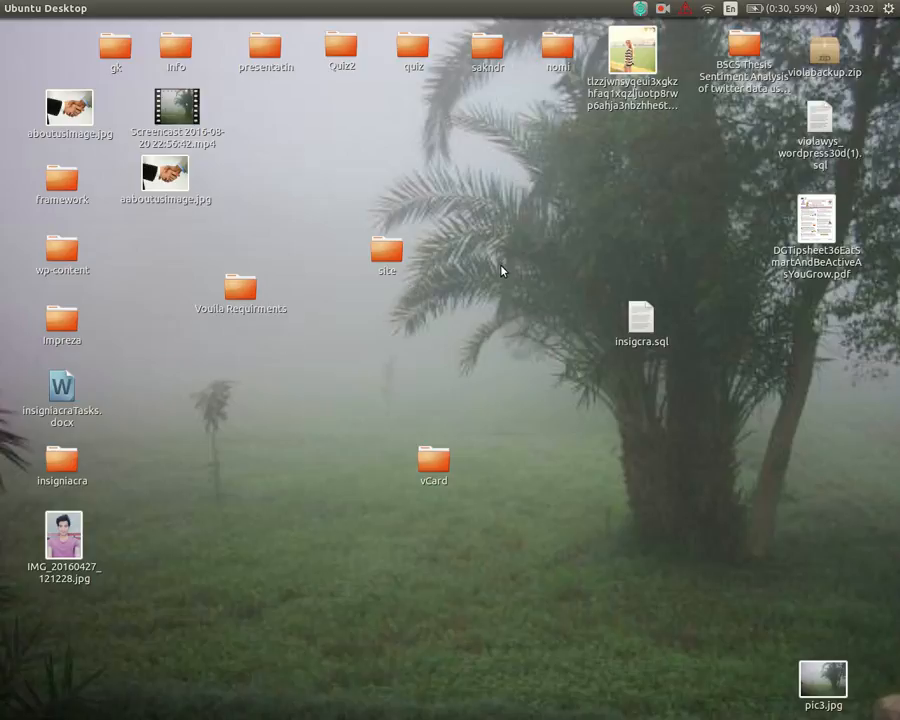
pyautogui.moveTo(562, 216)
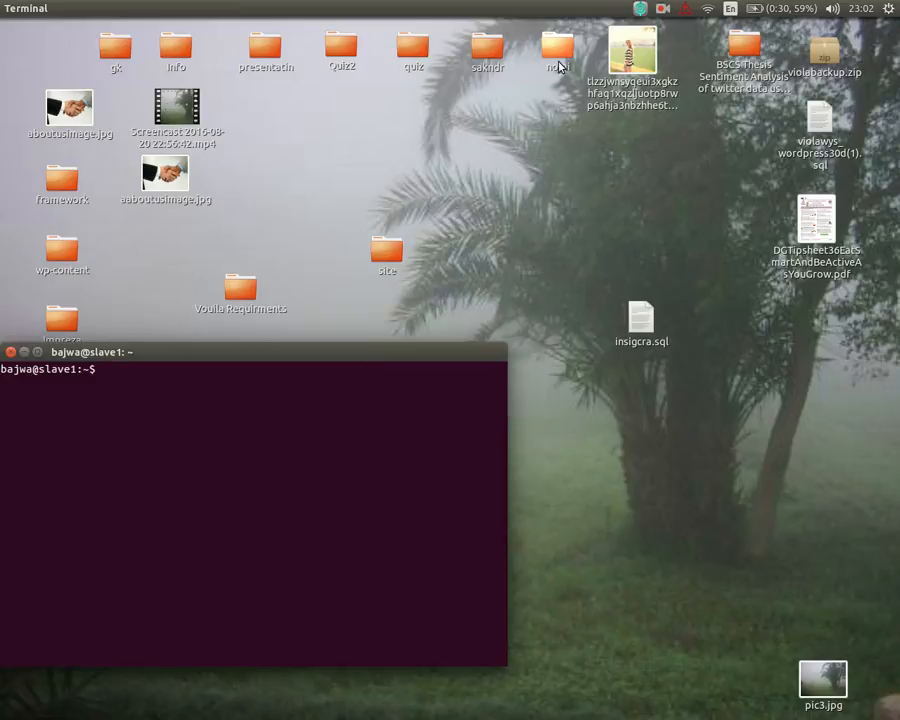
pyautogui.write('gsettings set com.canonical.indicator.session show-real-name-on-panel true')
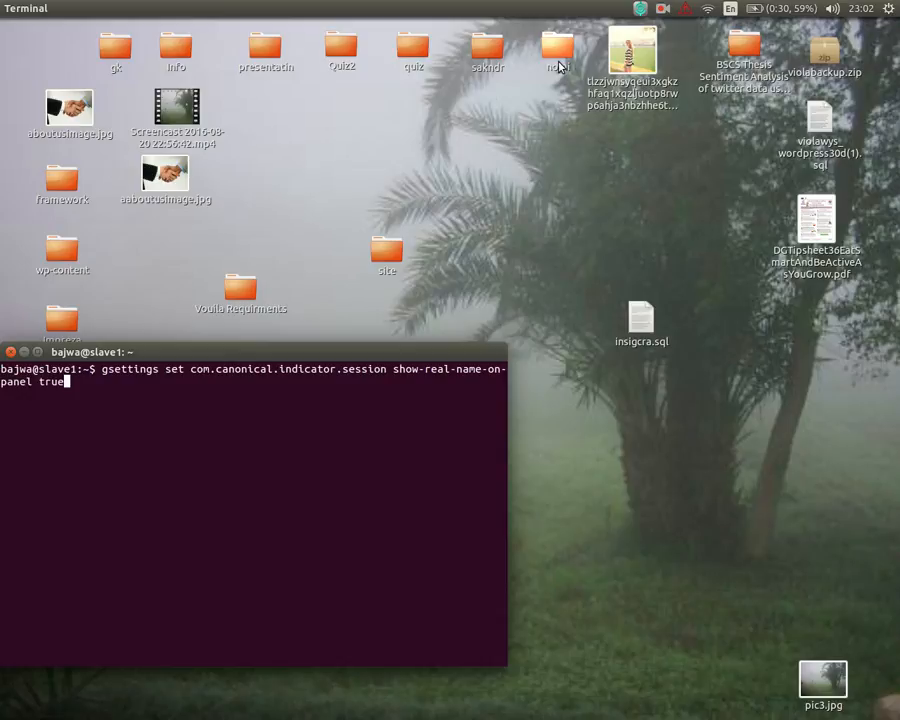
pyautogui.press('Return')
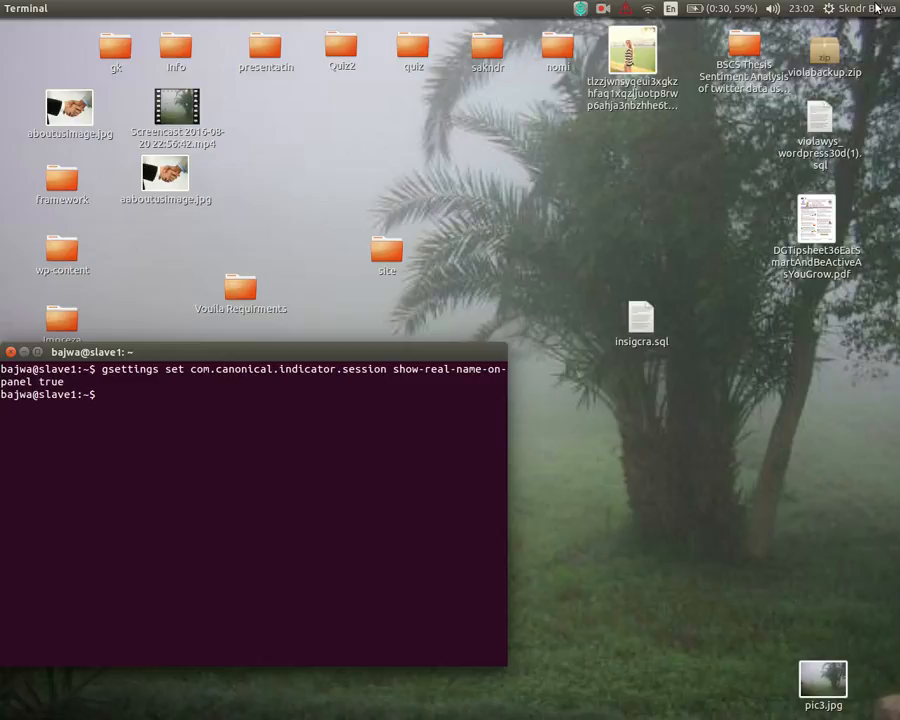
# Change the show-real-name-on-panel gsettings value from true to false.
pyautogui.click(860, 8)
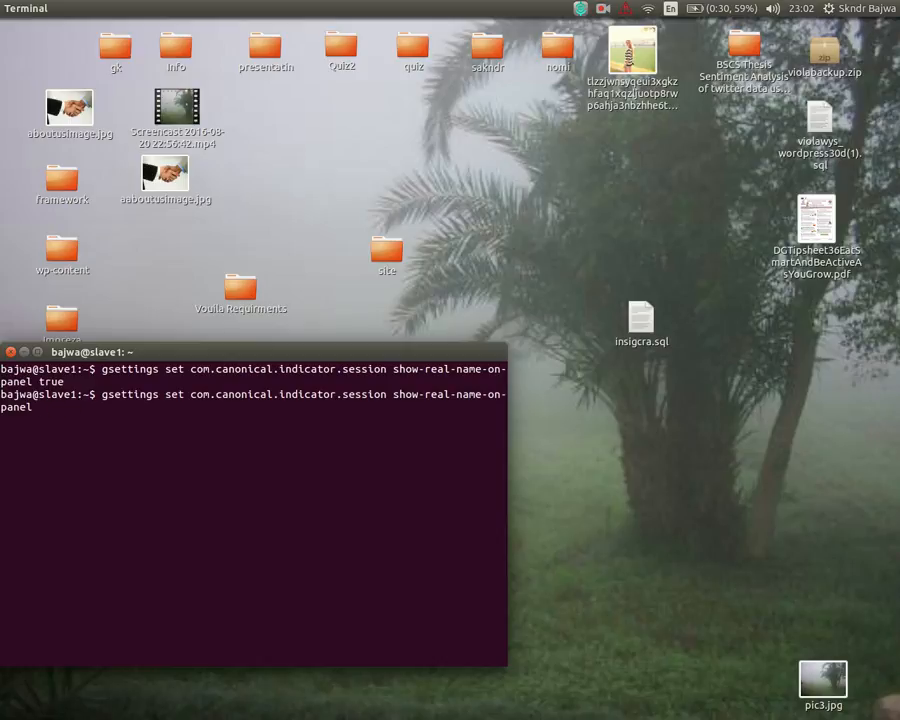
pyautogui.write('fa')
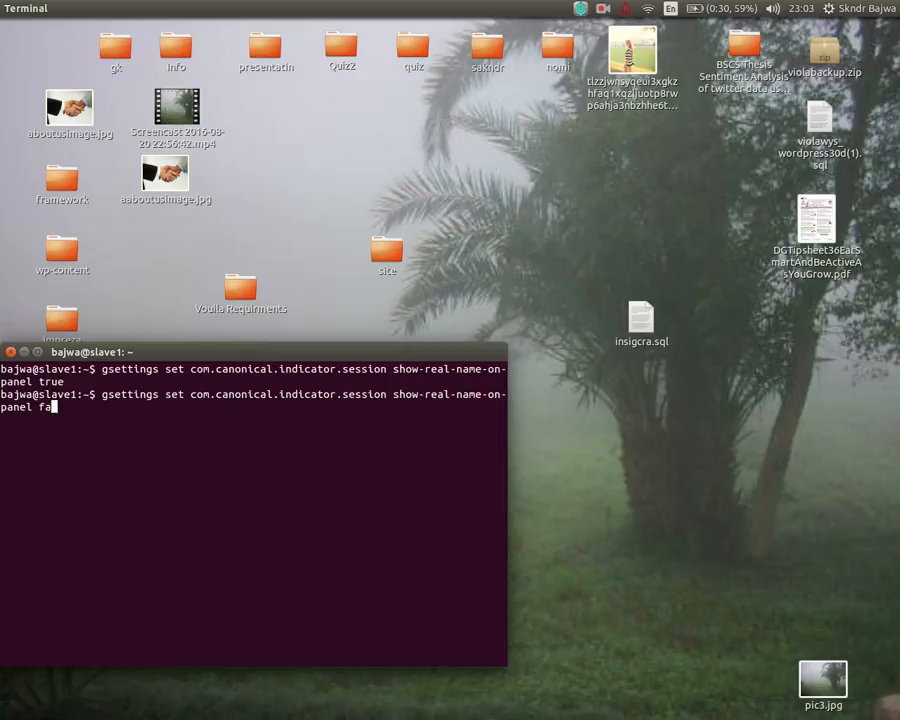
pyautogui.write('lse')
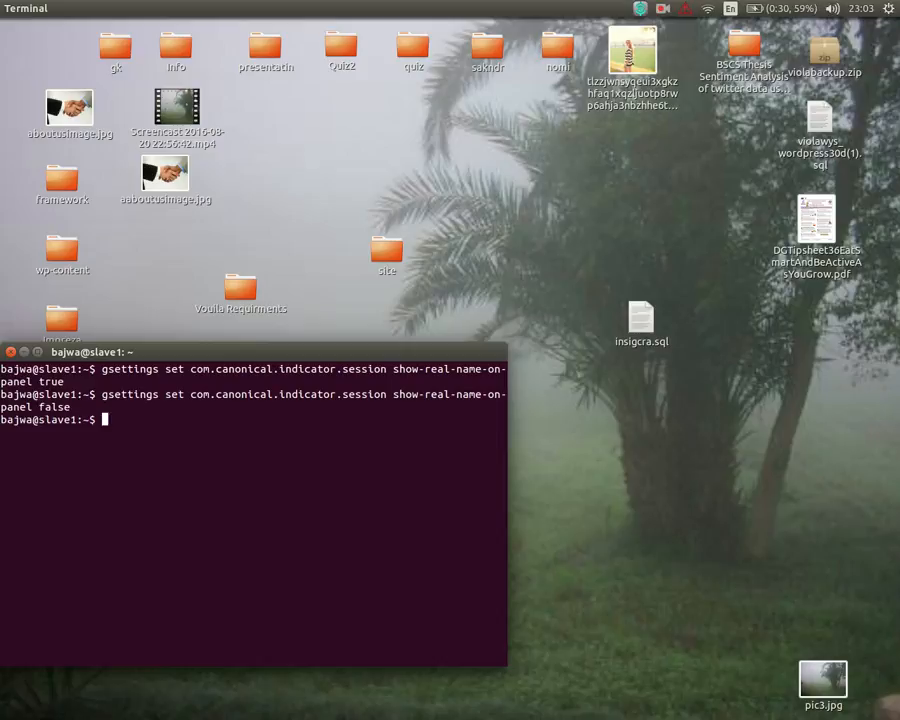
pyautogui.moveTo(762, 119)
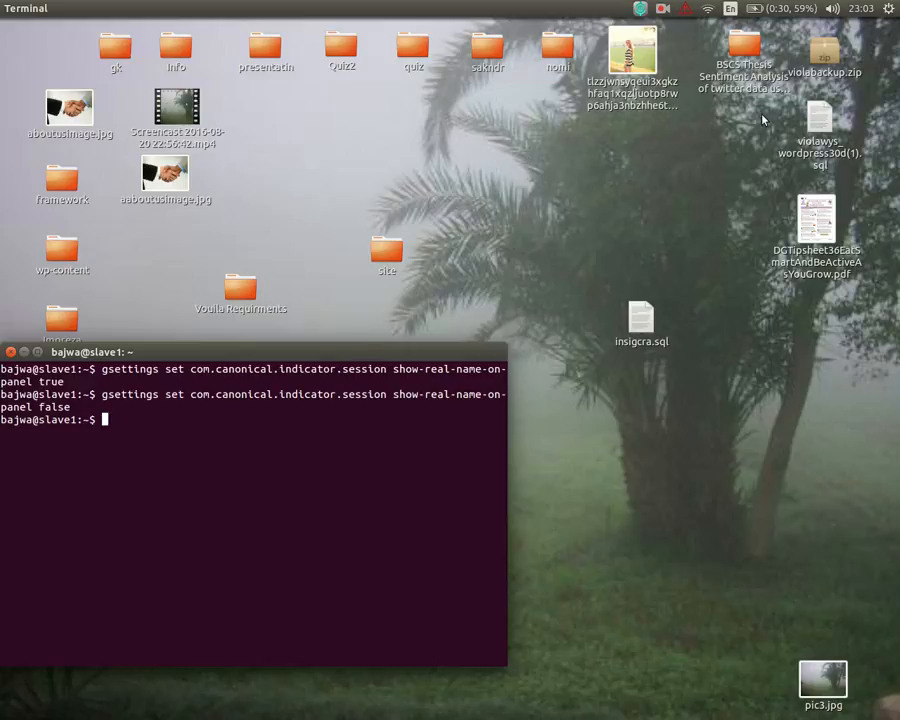